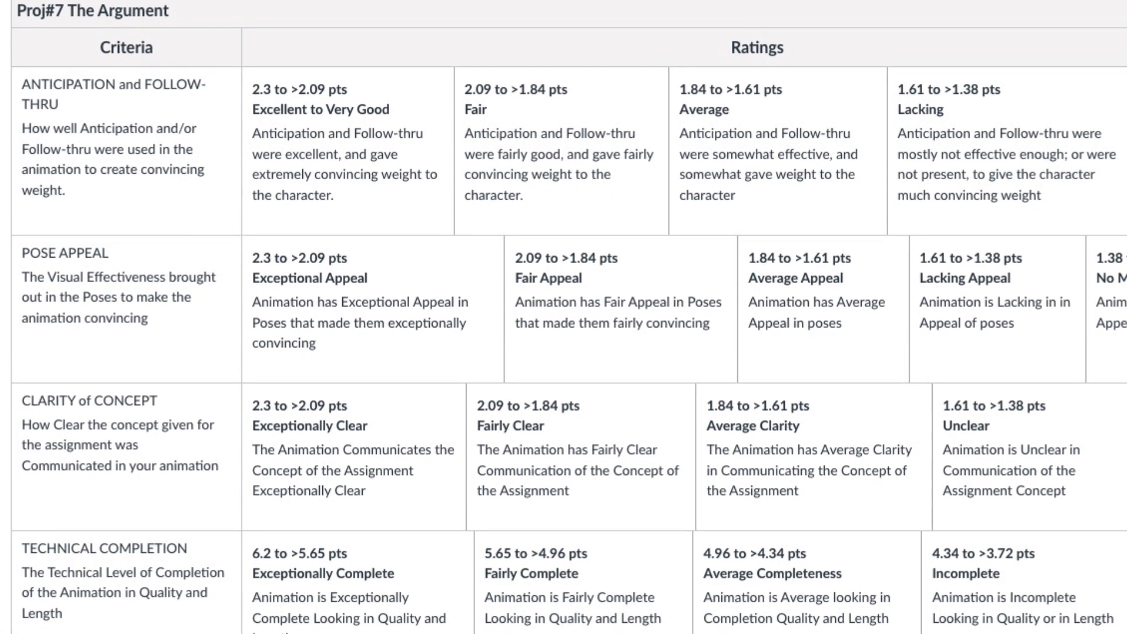
scroll("down", 3)
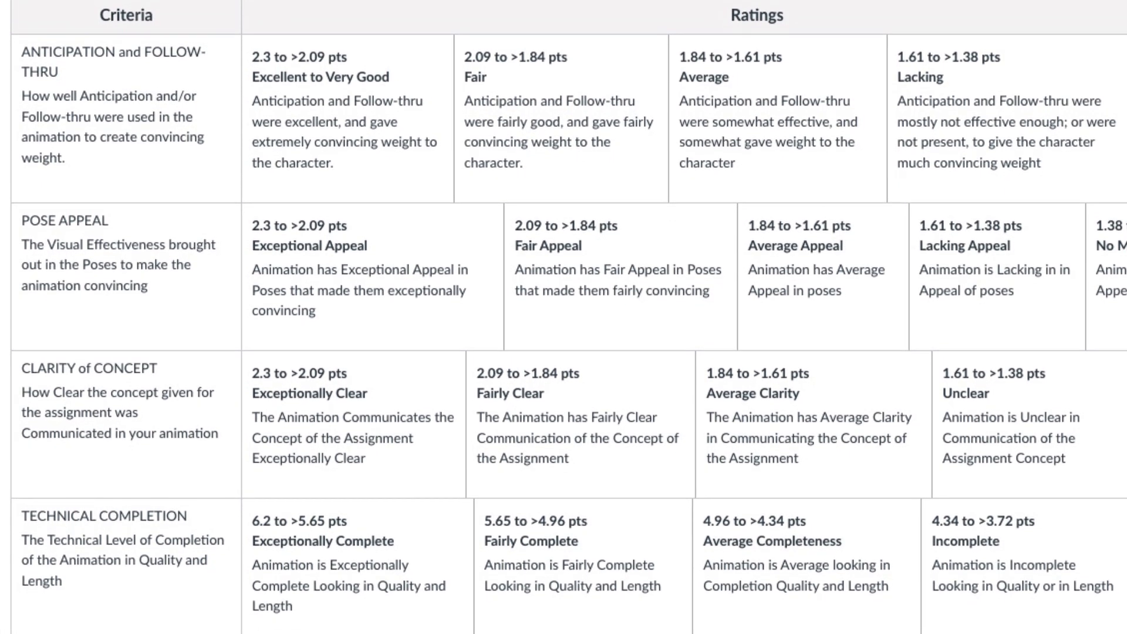
scroll("down", 3)
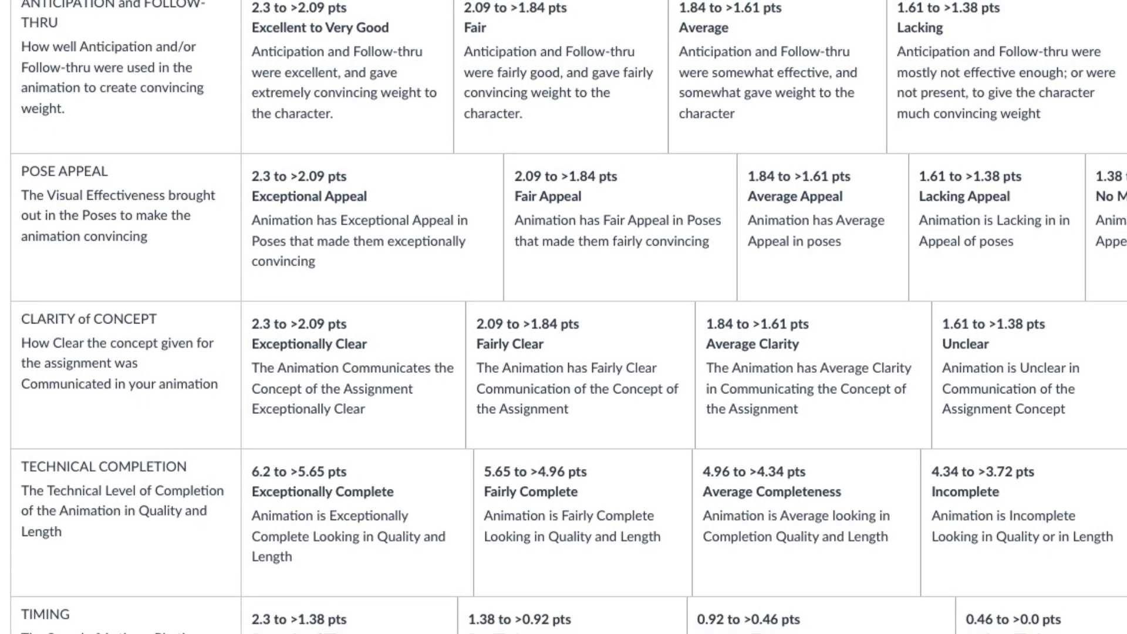
scroll("down", 3)
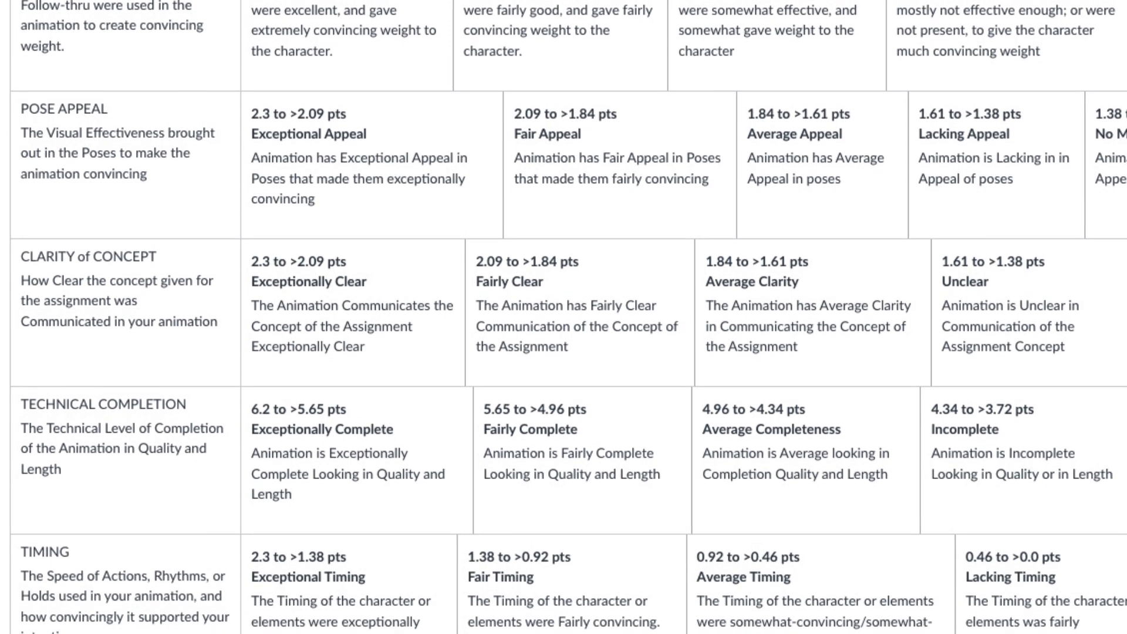
scroll("down", 3)
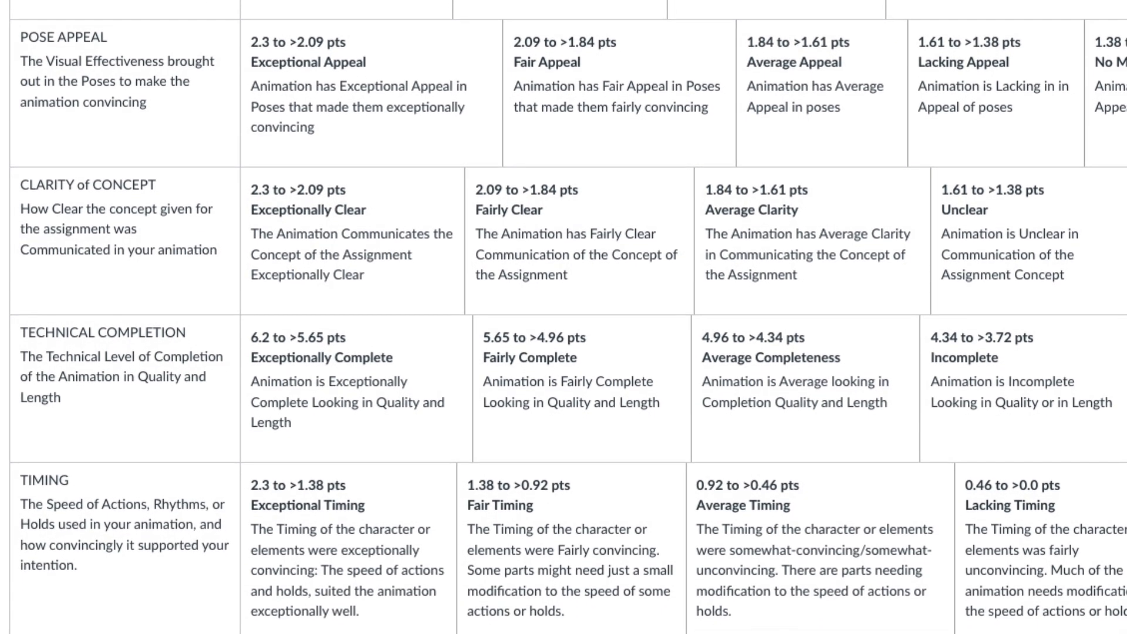
scroll("down", 3)
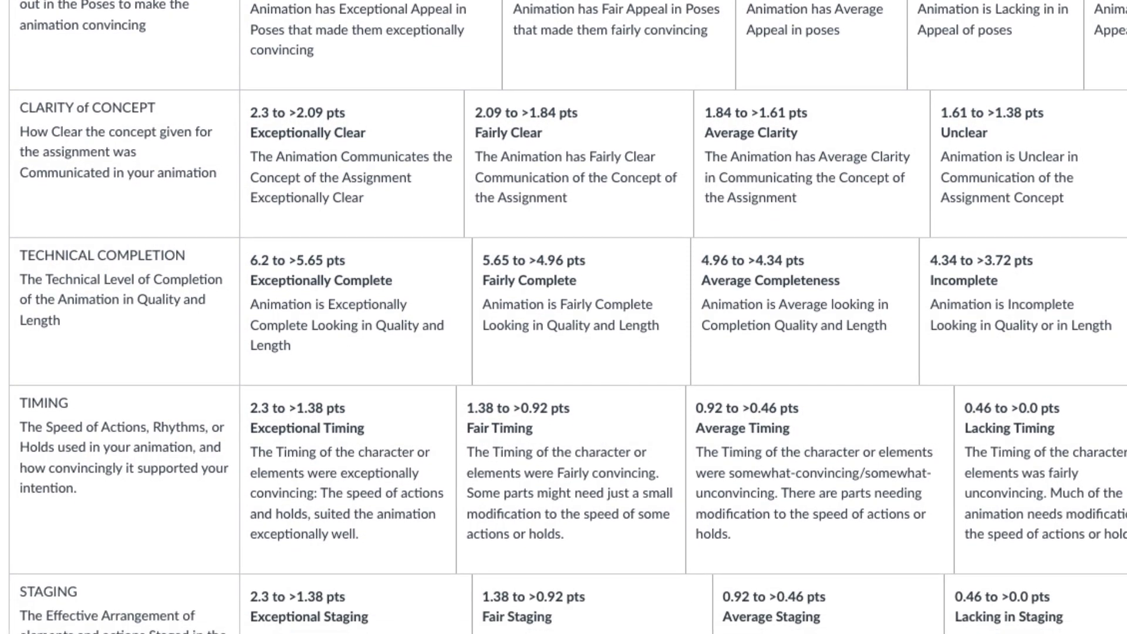
scroll("down", 3)
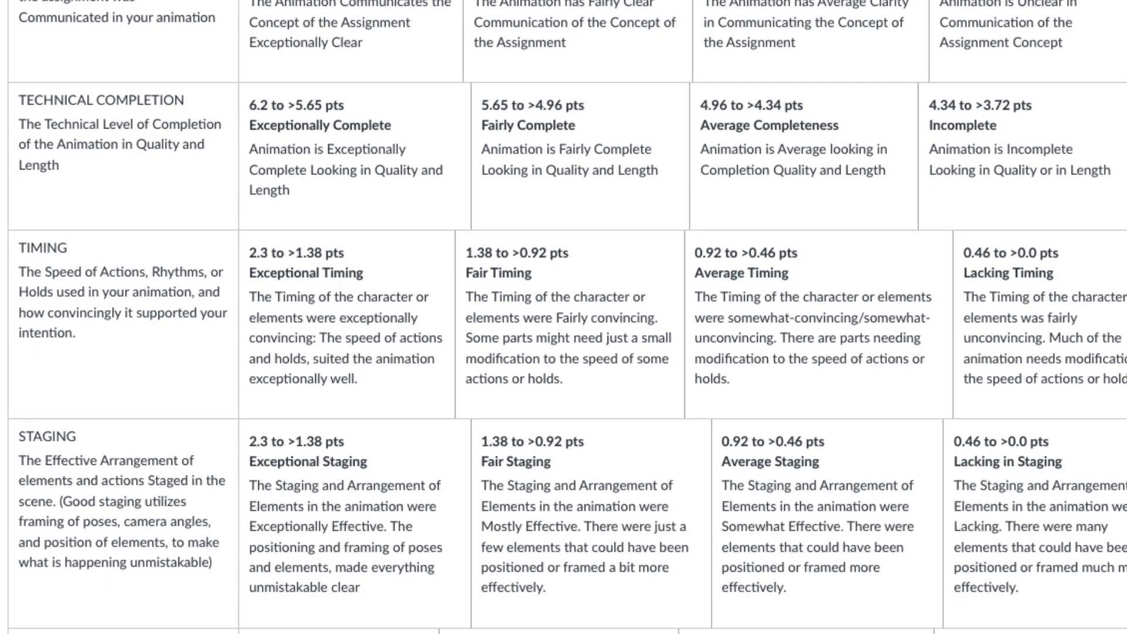
scroll("down", 3)
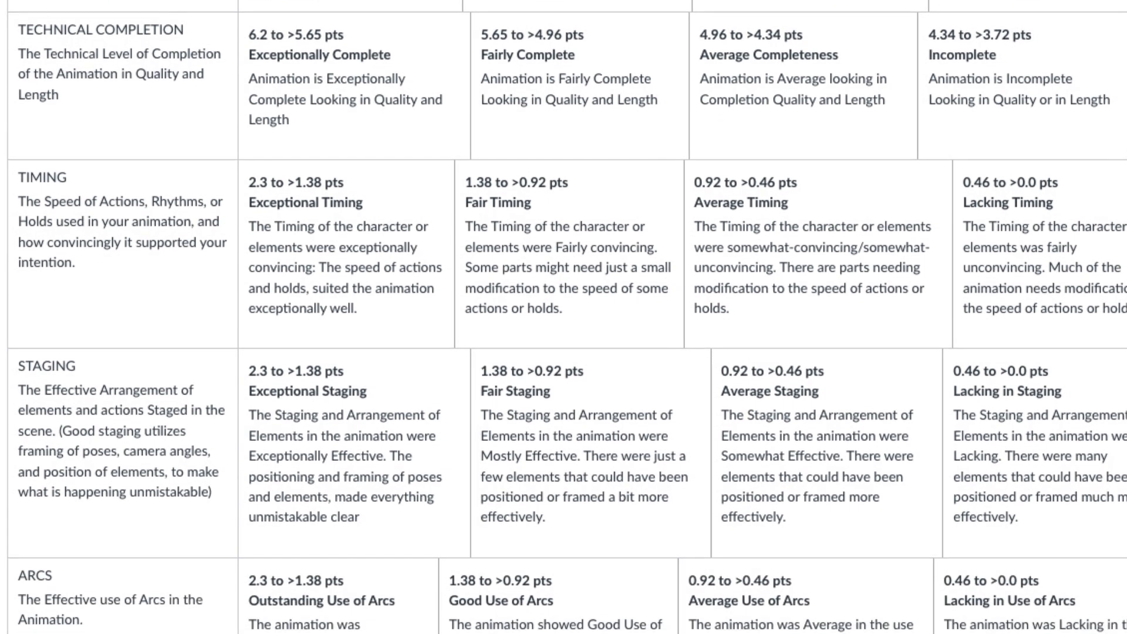
scroll("down", 3)
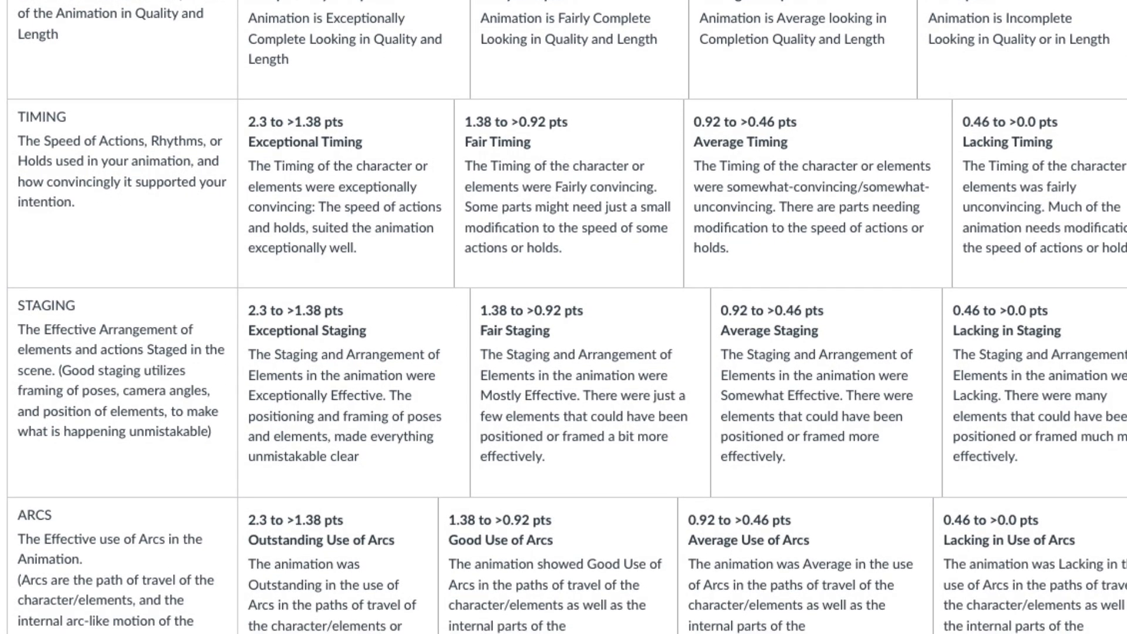
scroll("down", 3)
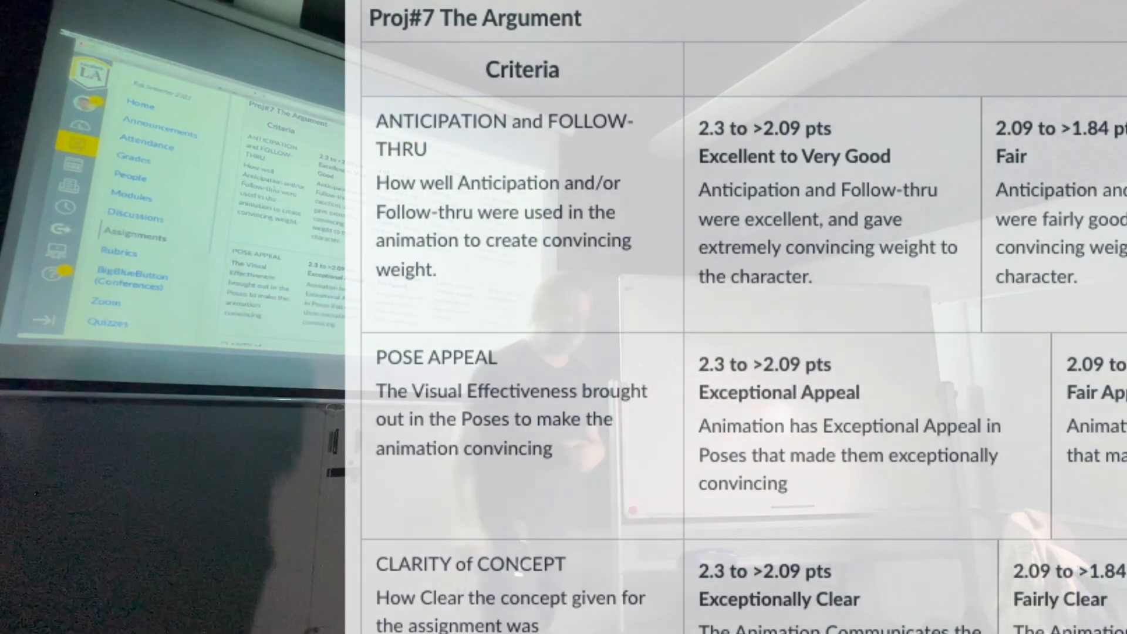
scroll("down", 3)
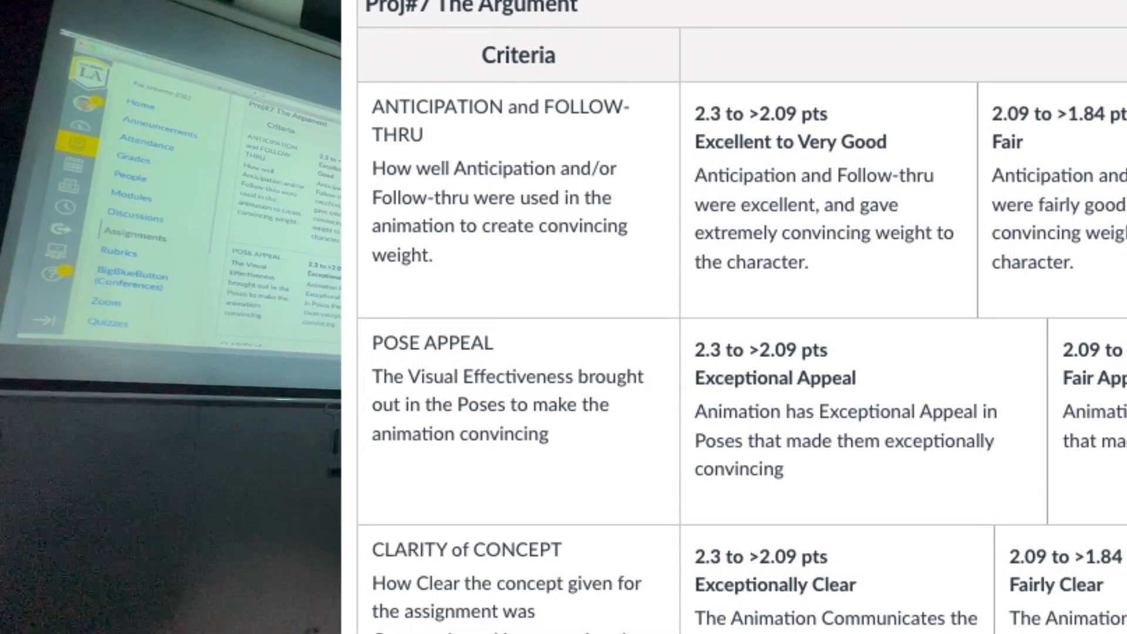
scroll("down", 3)
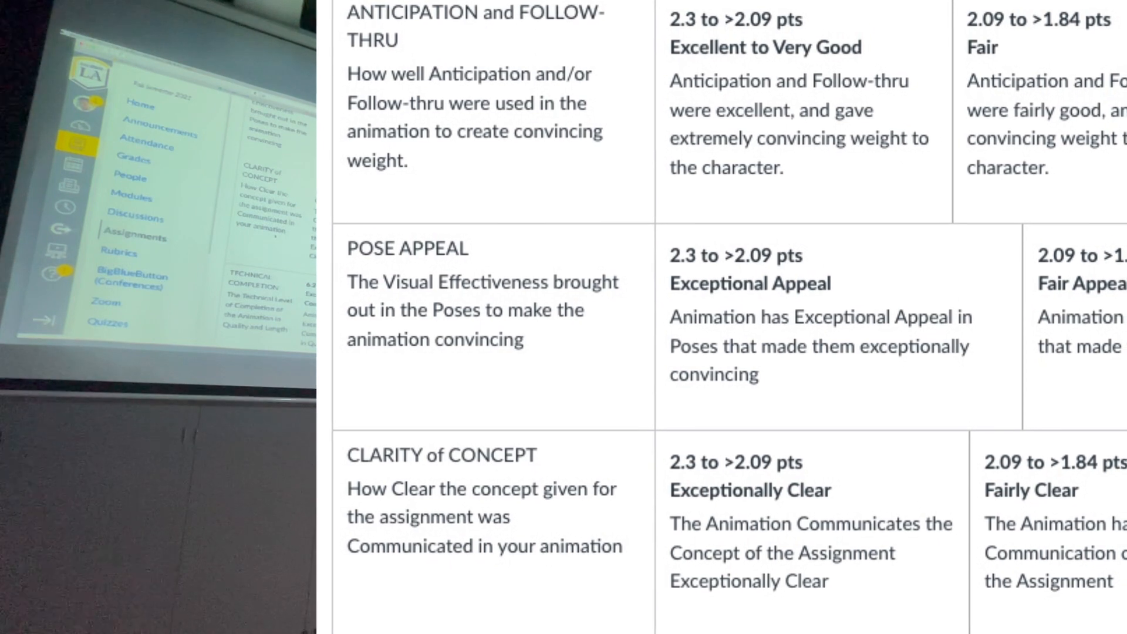
scroll("down", 3)
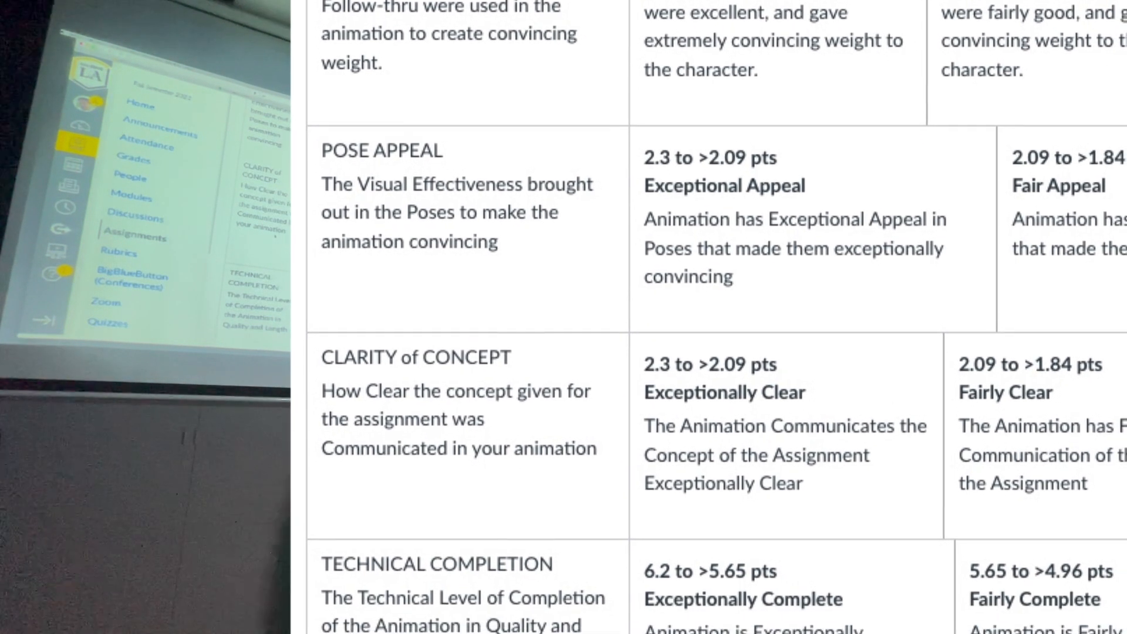
scroll("down", 3)
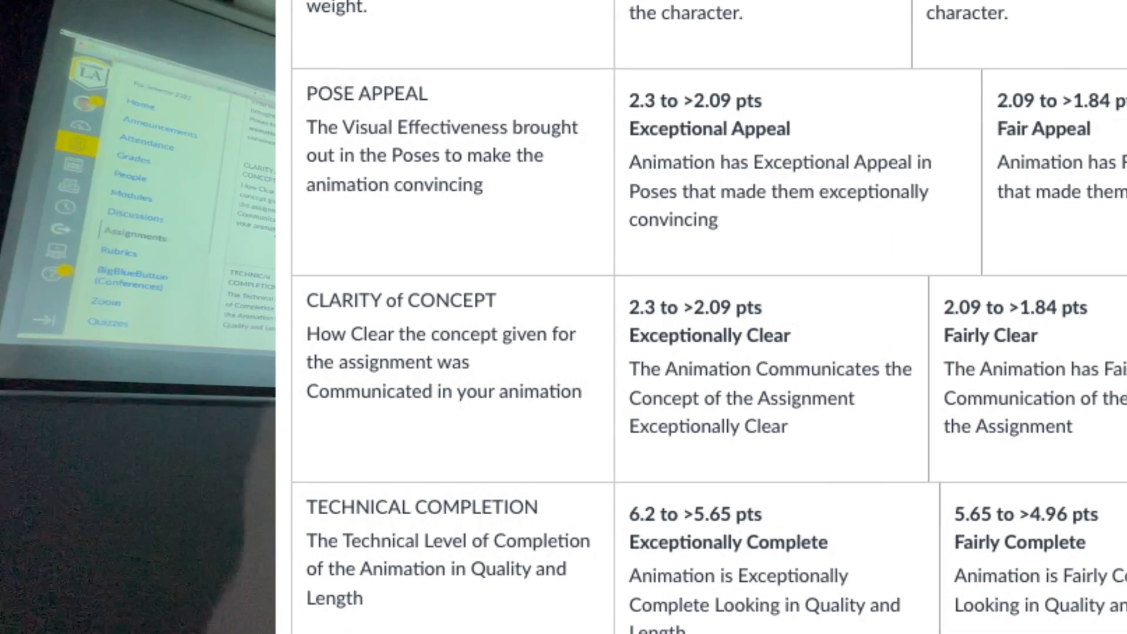
scroll("down", 3)
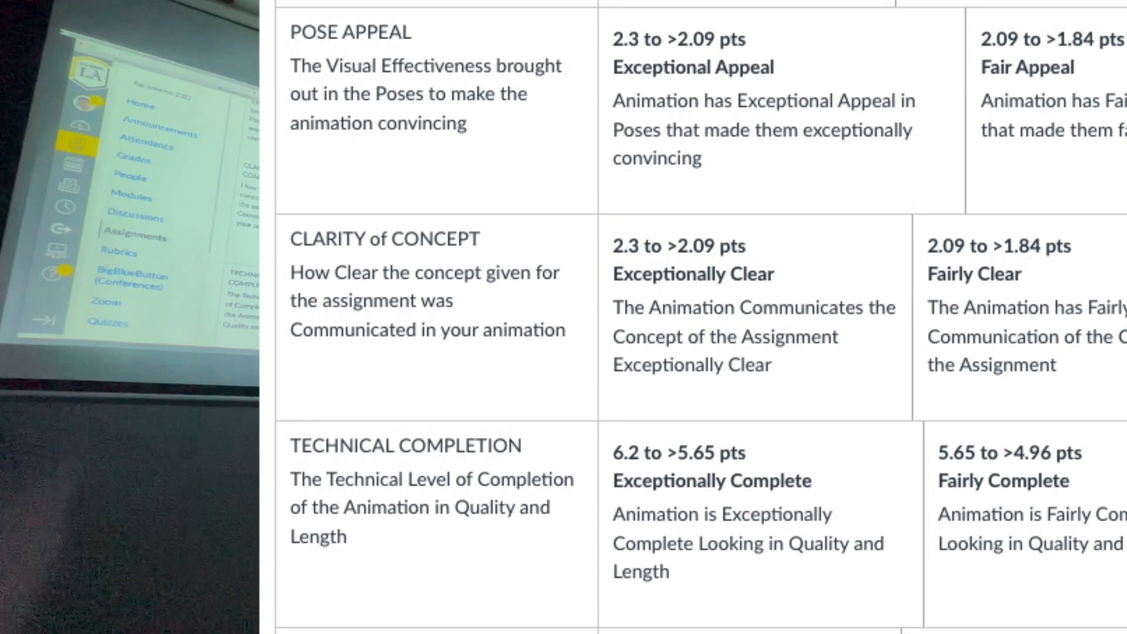
scroll("down", 3)
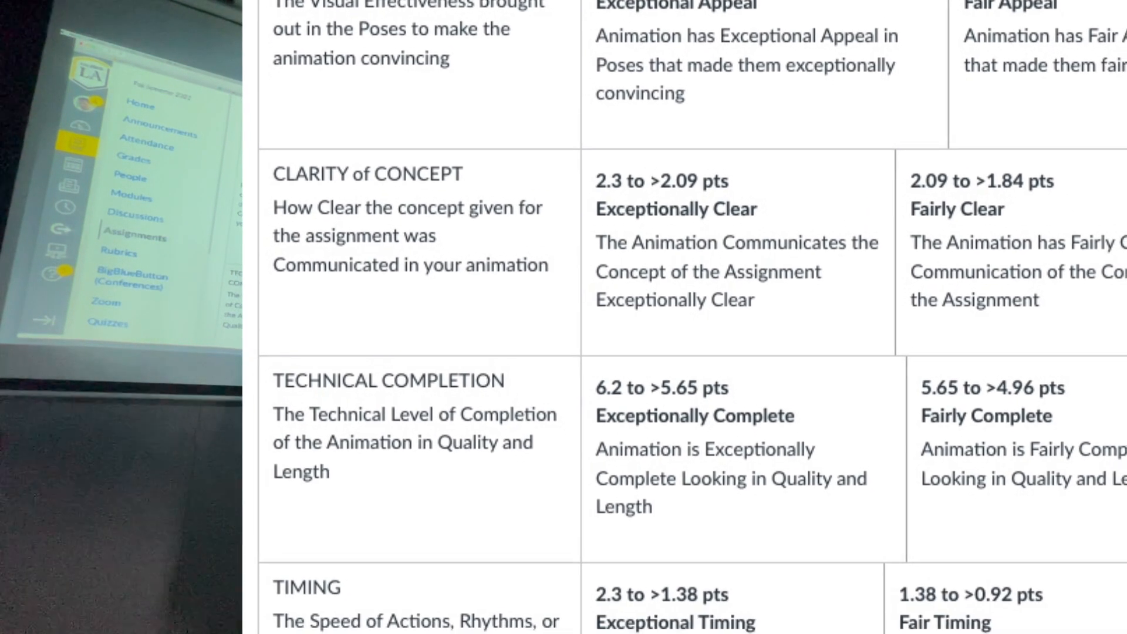
scroll("down", 3)
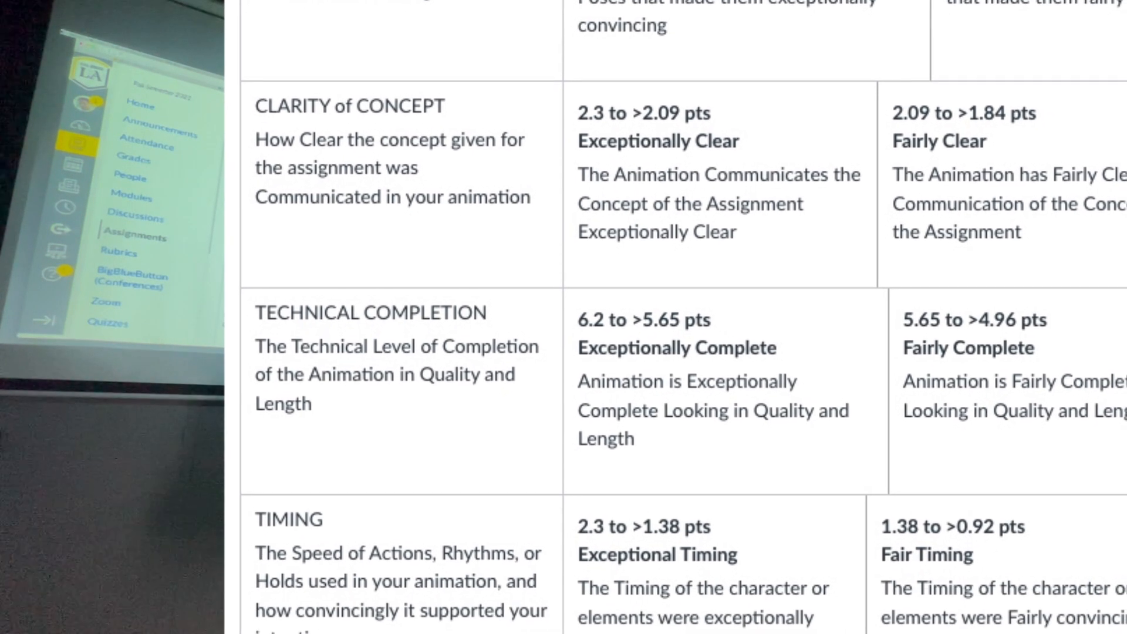
scroll("down", 3)
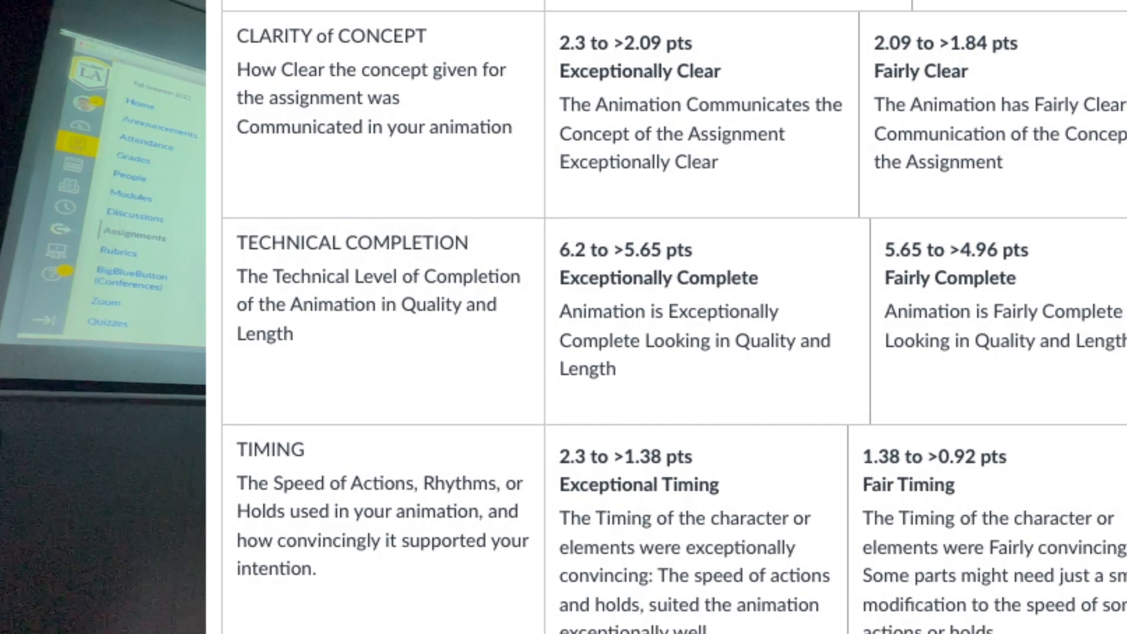
scroll("down", 3)
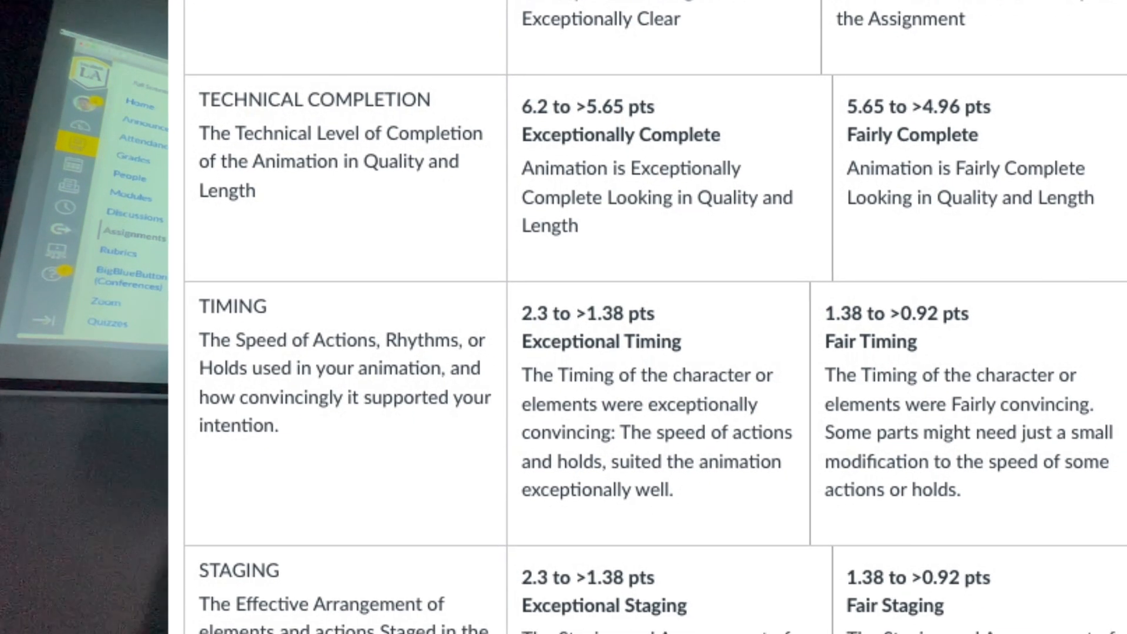
scroll("down", 3)
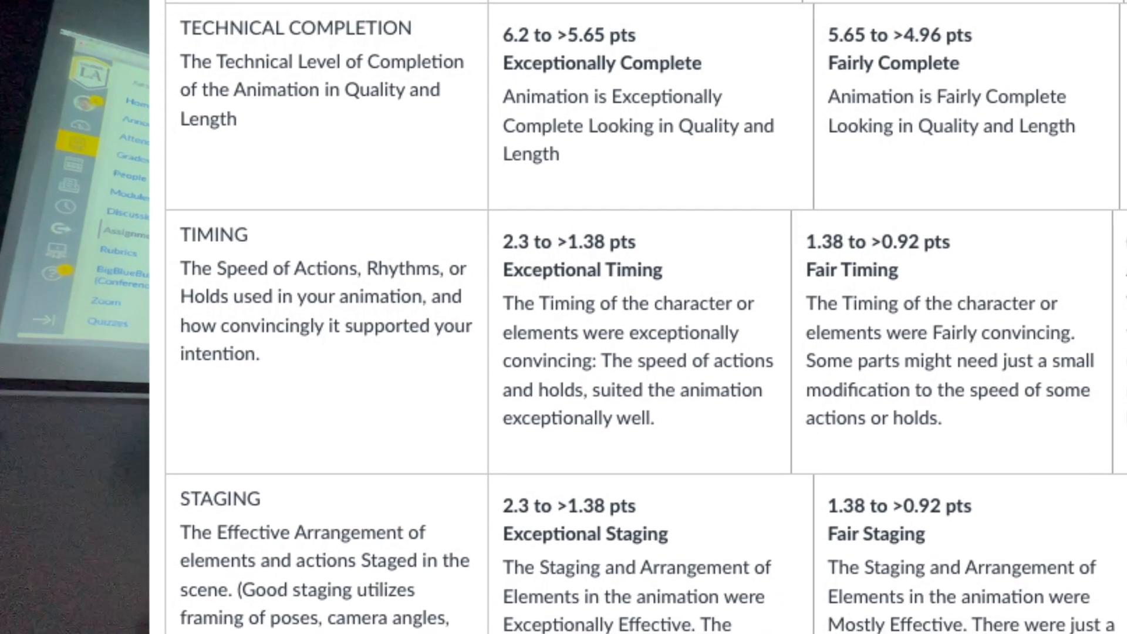
scroll("down", 3)
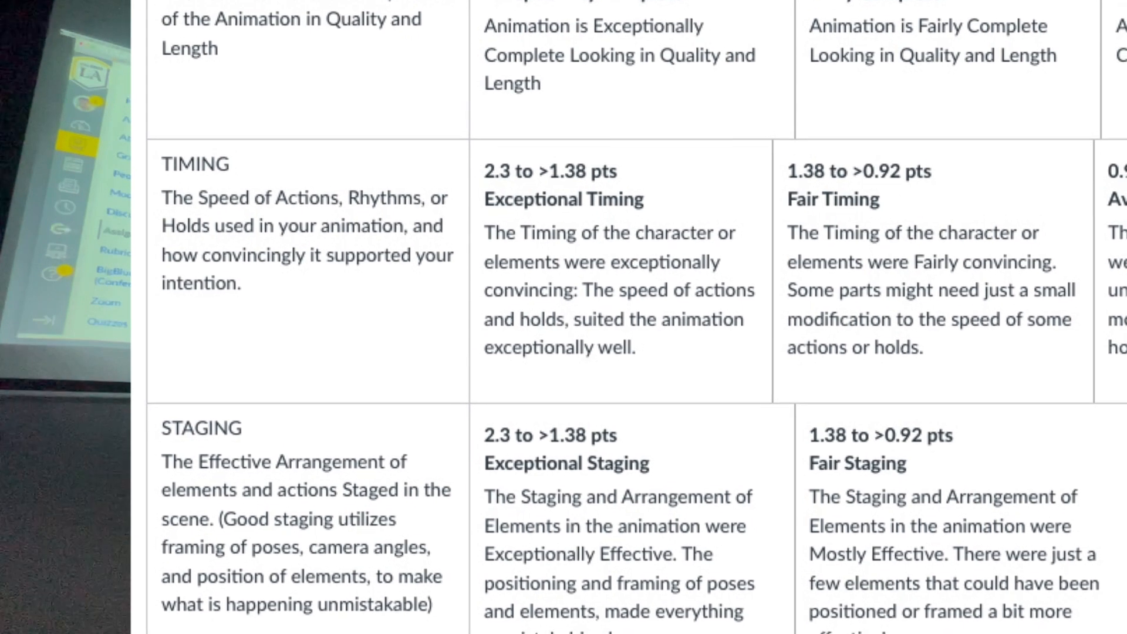
scroll("down", 3)
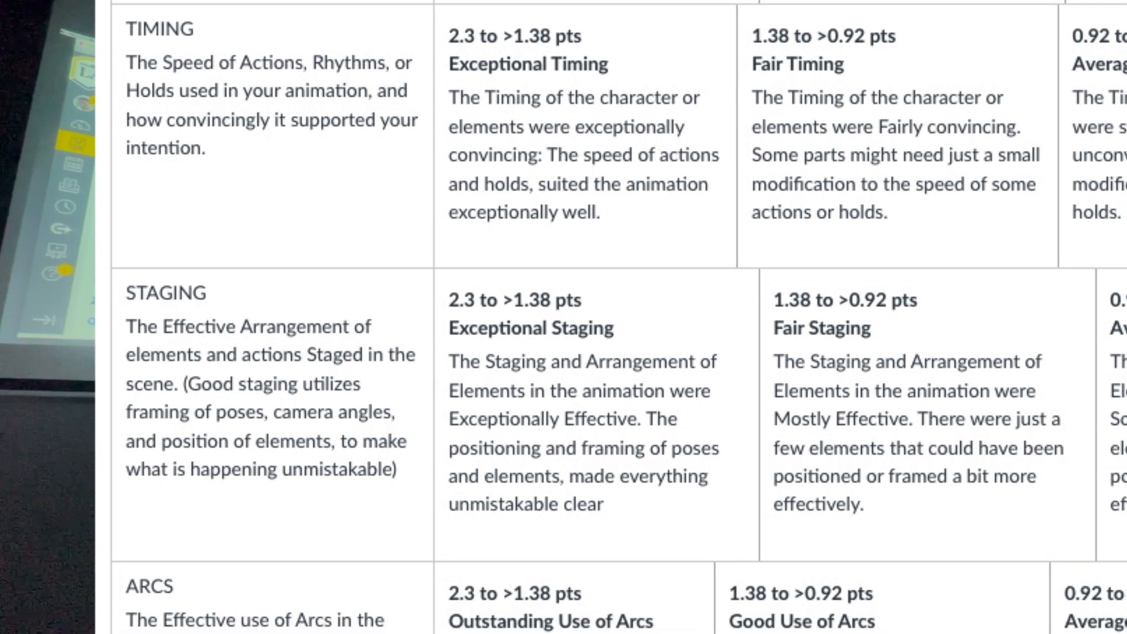
scroll("down", 3)
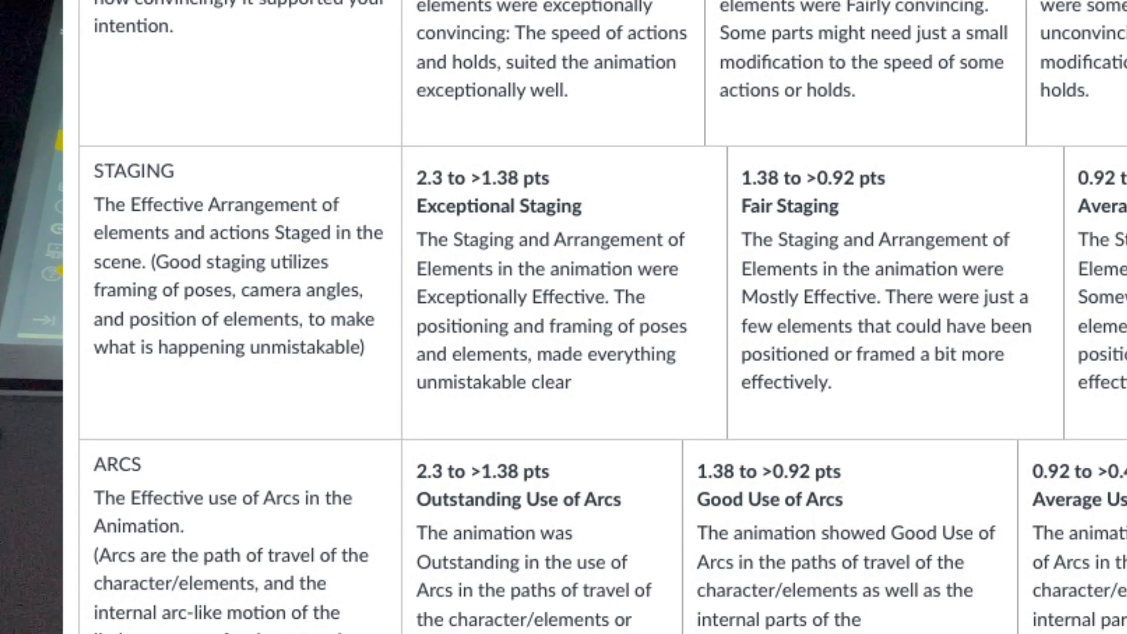
scroll("down", 3)
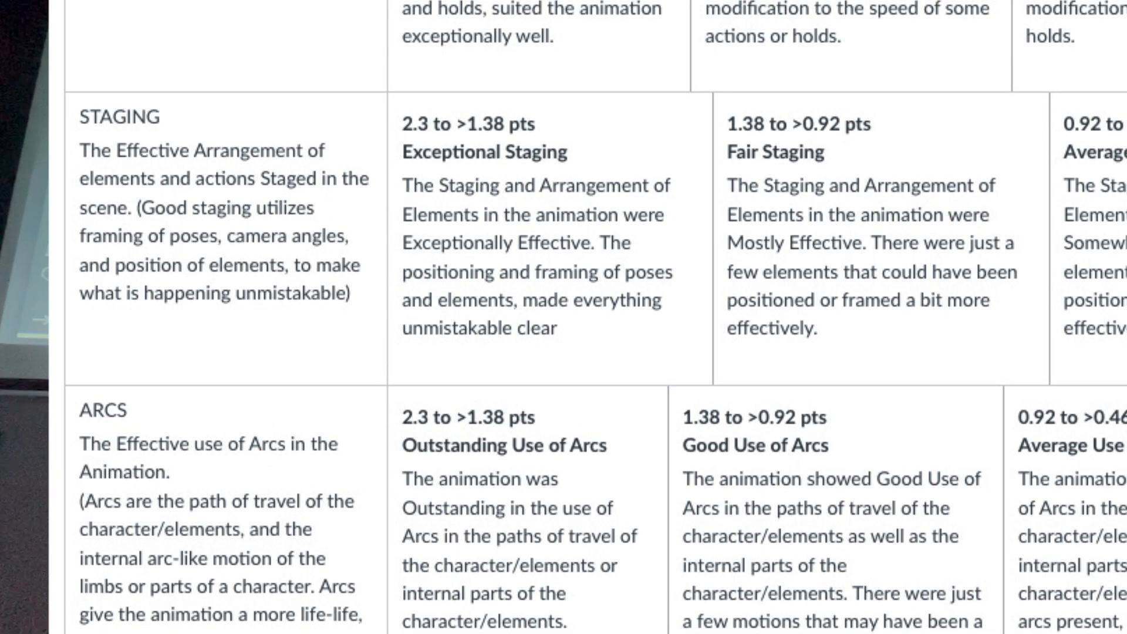
scroll("down", 3)
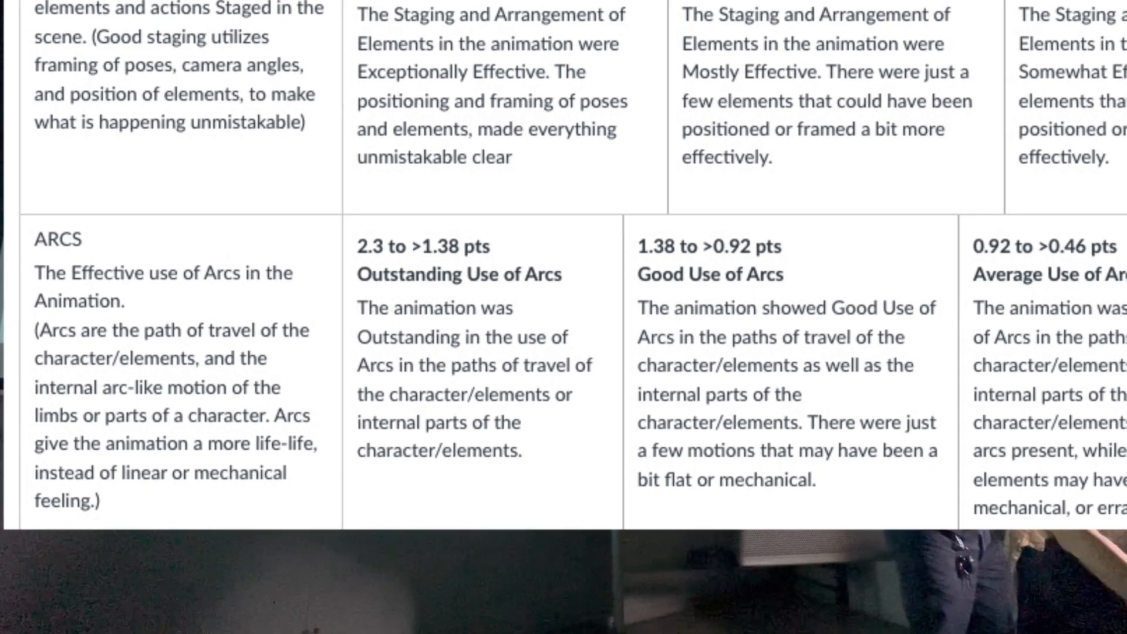
scroll("down", 3)
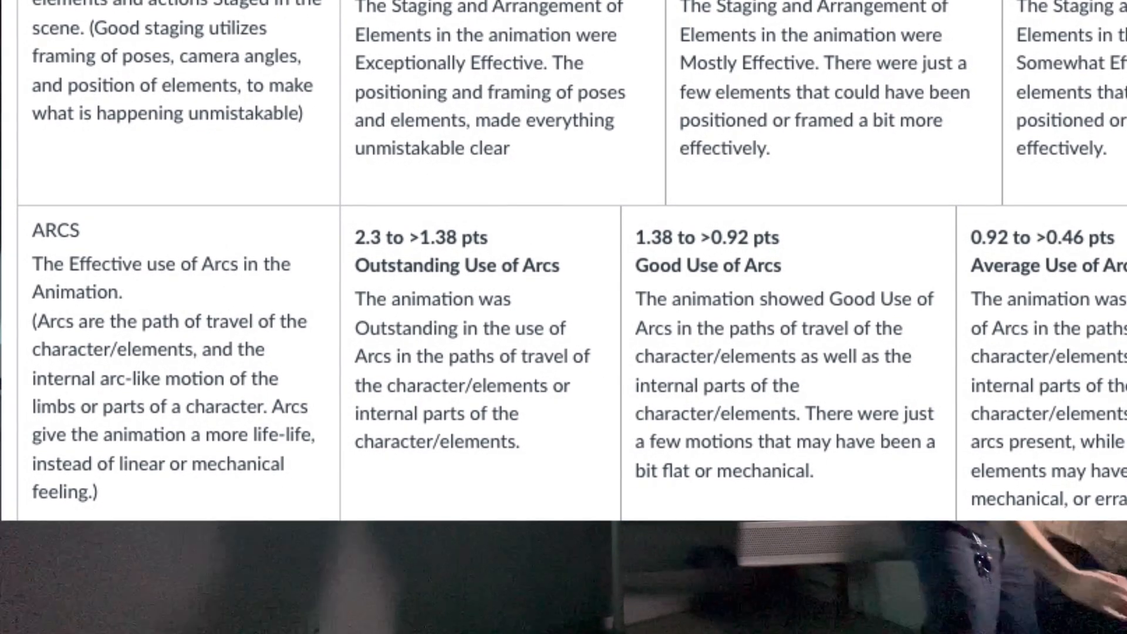
scroll("down", 3)
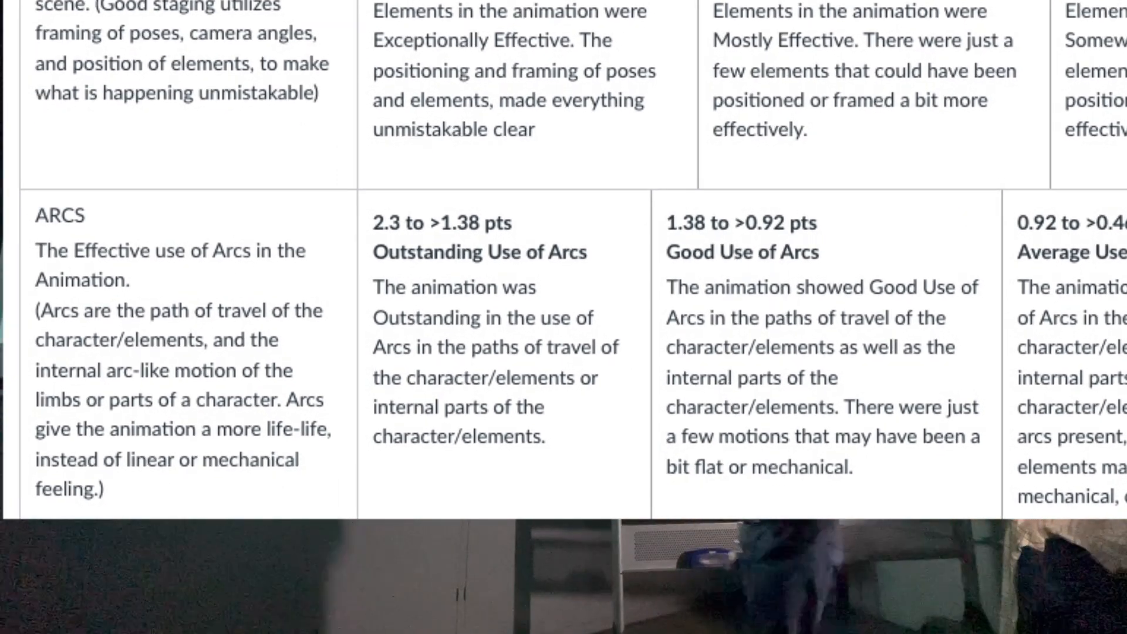